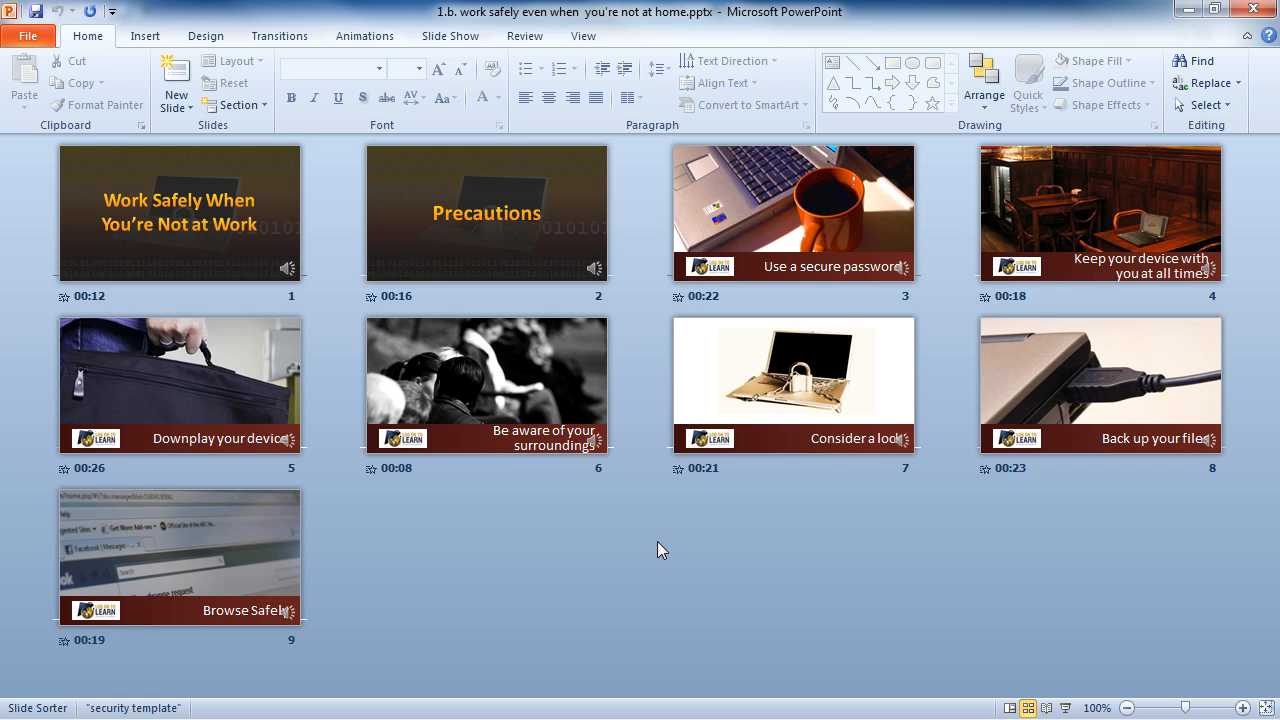
- Show the Record Slide Show options with narrations and timings both enabled
{"action": "left_click", "coordinate": [792, 384]}
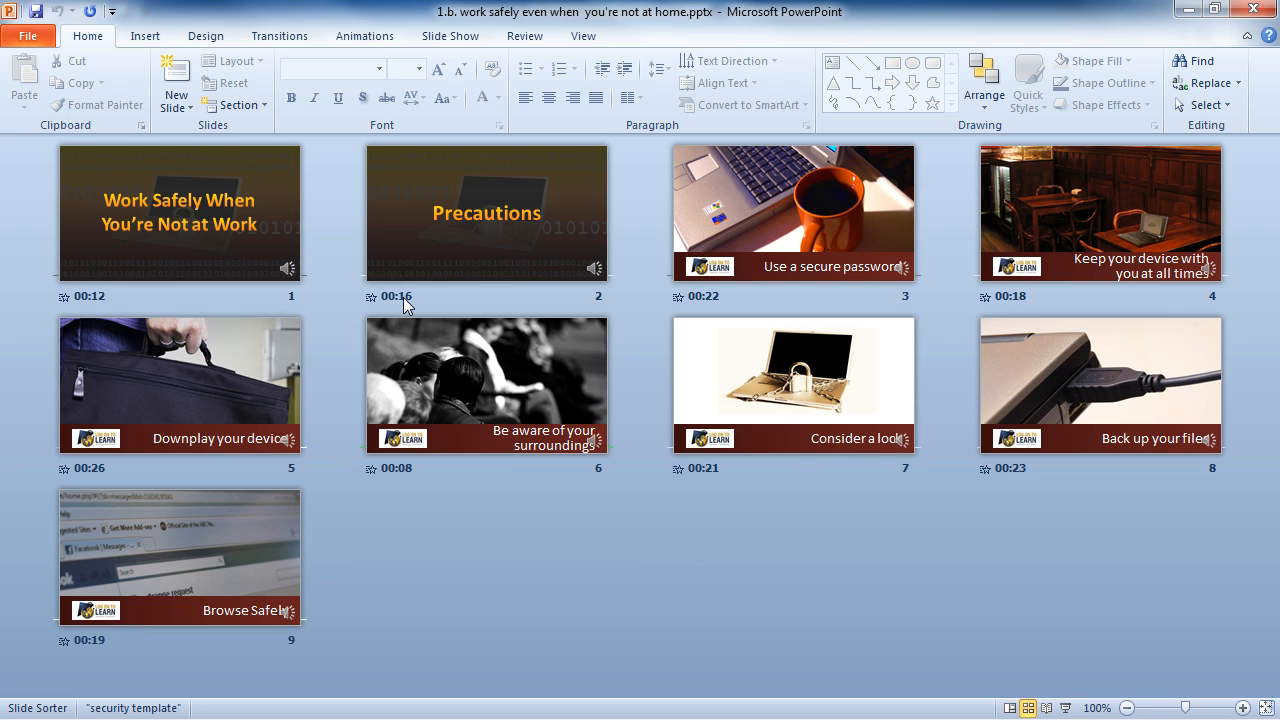
{"action": "mouse_move", "coordinate": [846, 312]}
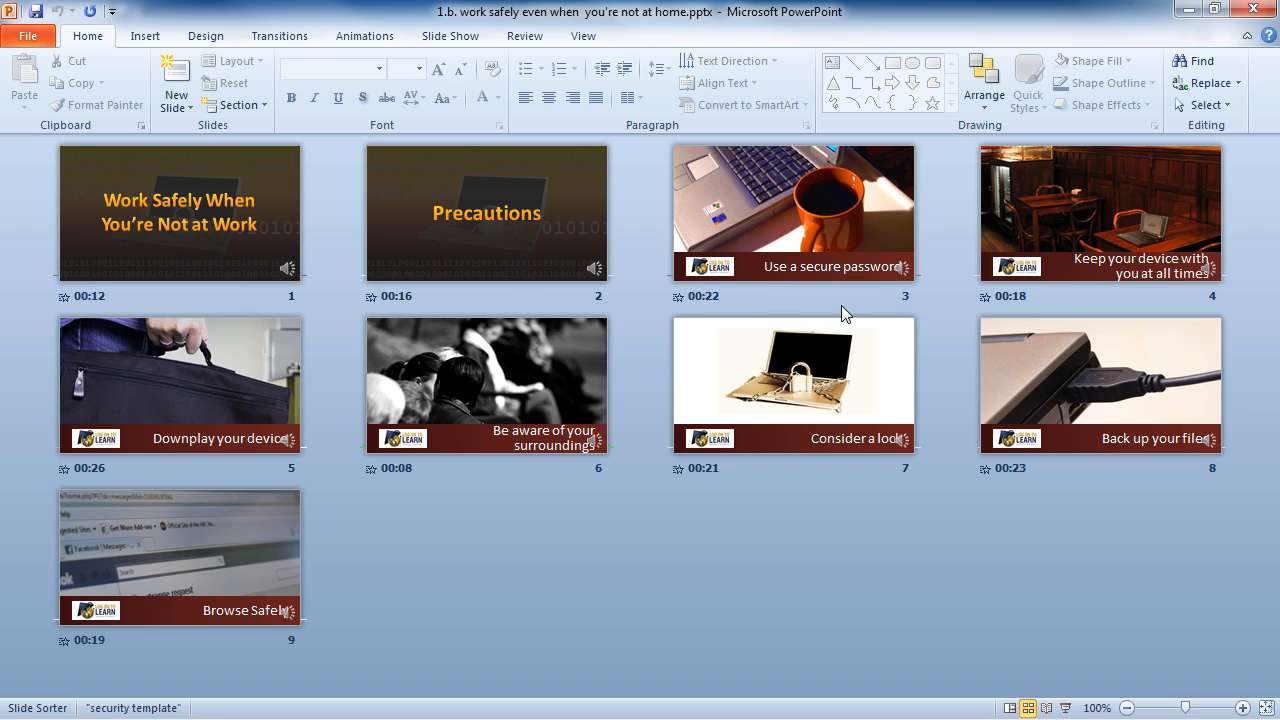
{"action": "left_click", "coordinate": [792, 210]}
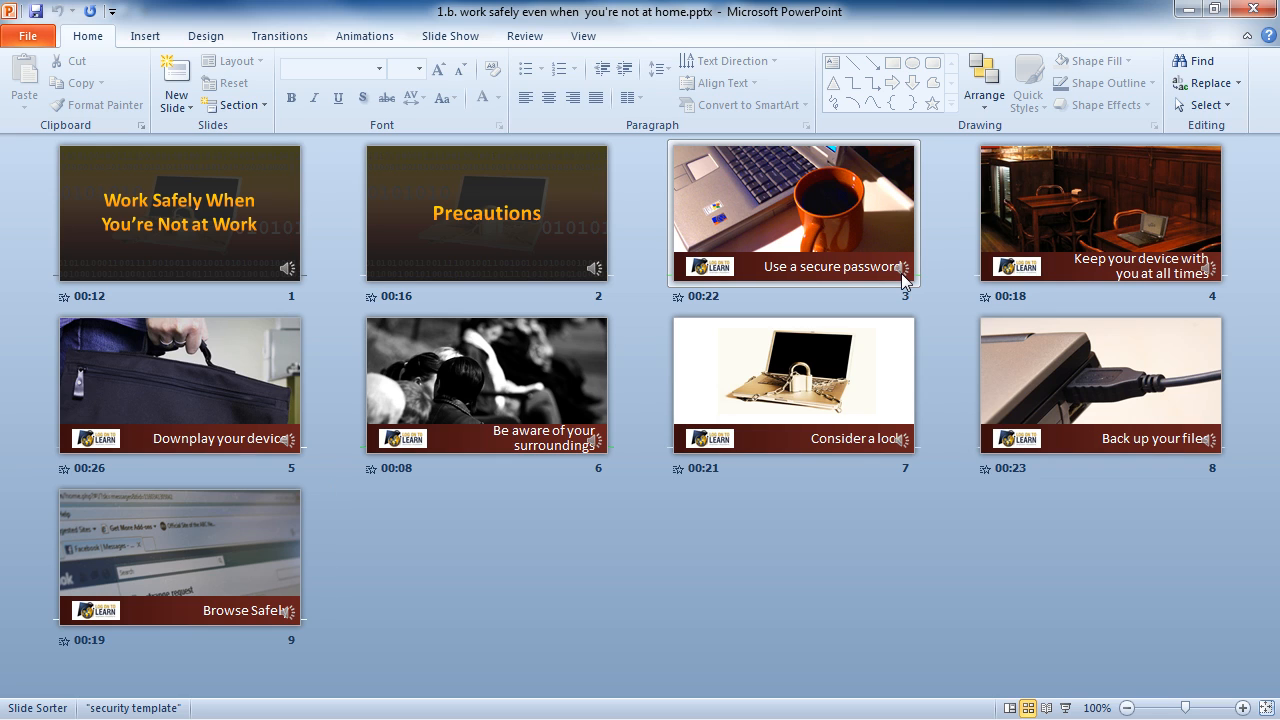
{"action": "left_click", "coordinate": [450, 36]}
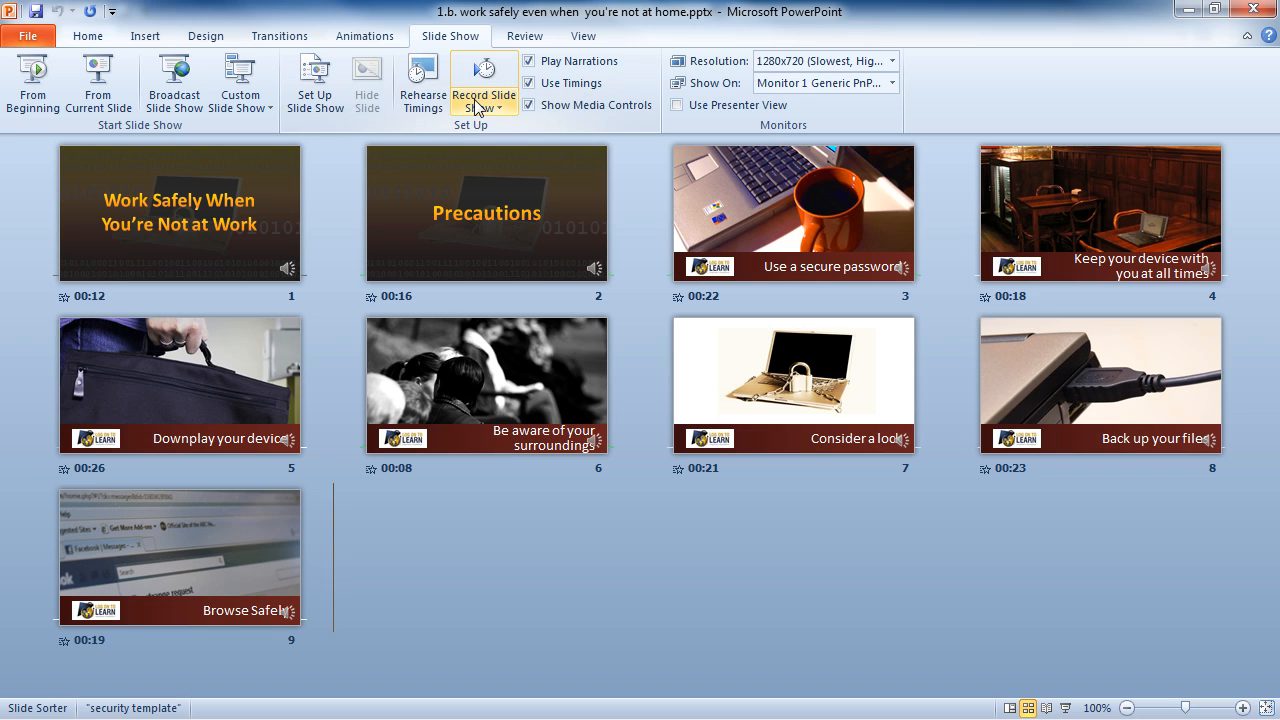
{"action": "mouse_move", "coordinate": [484, 84]}
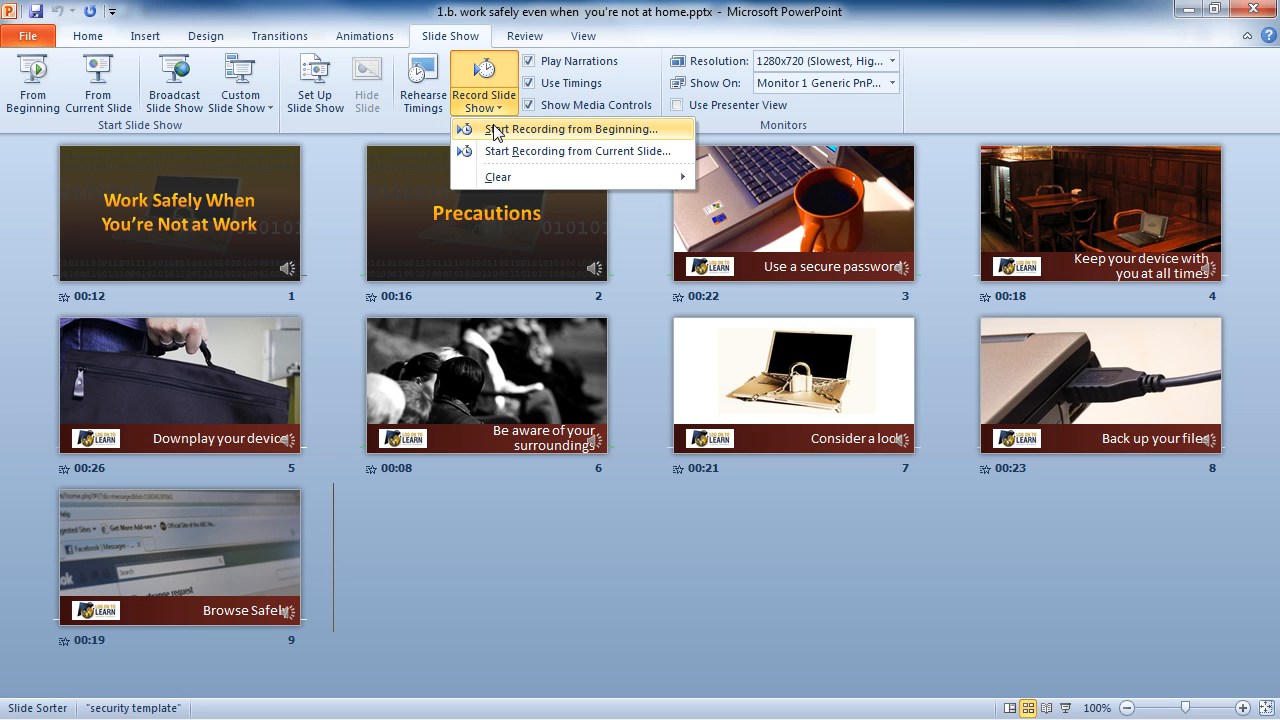
{"action": "mouse_move", "coordinate": [690, 138]}
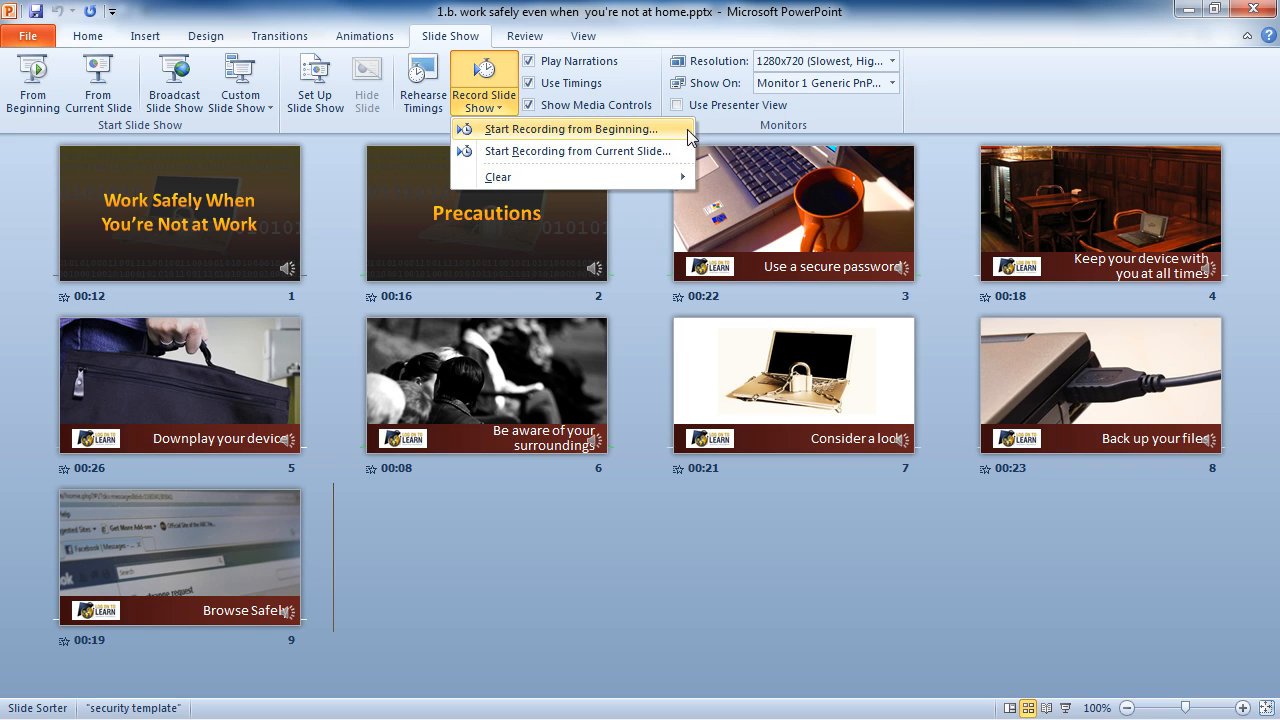
{"action": "mouse_move", "coordinate": [496, 176]}
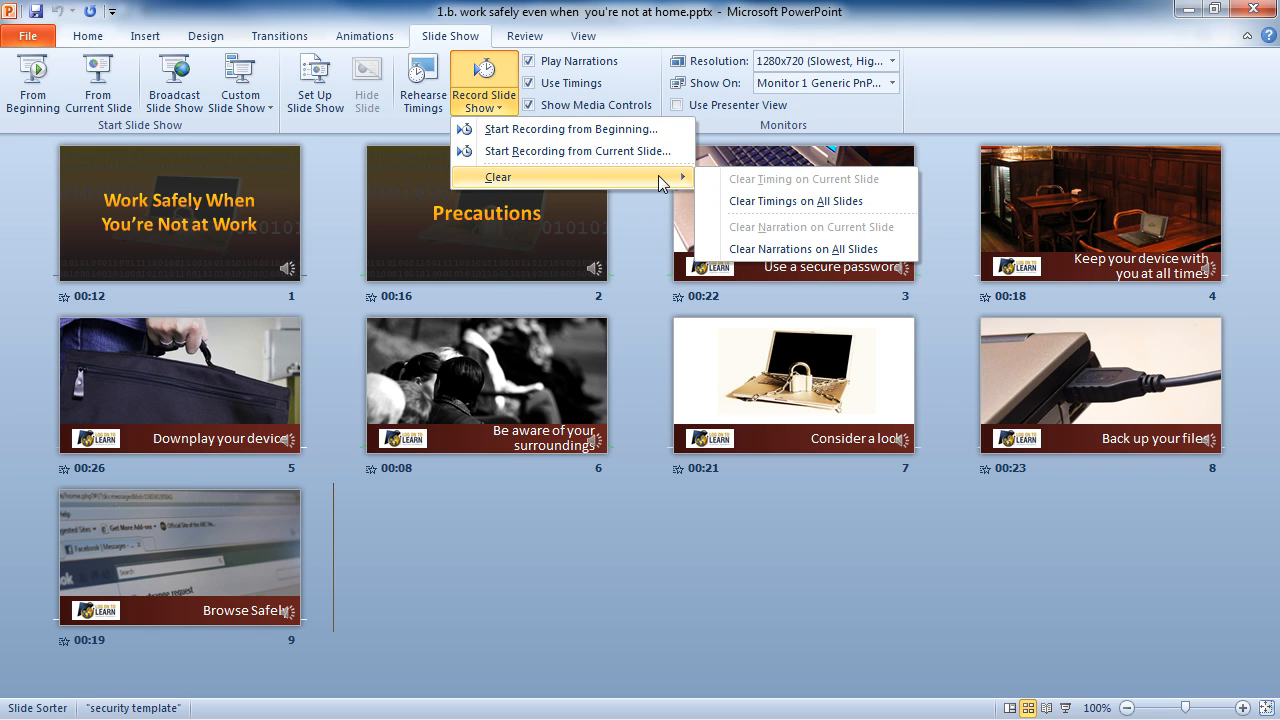
{"action": "mouse_move", "coordinate": [796, 200]}
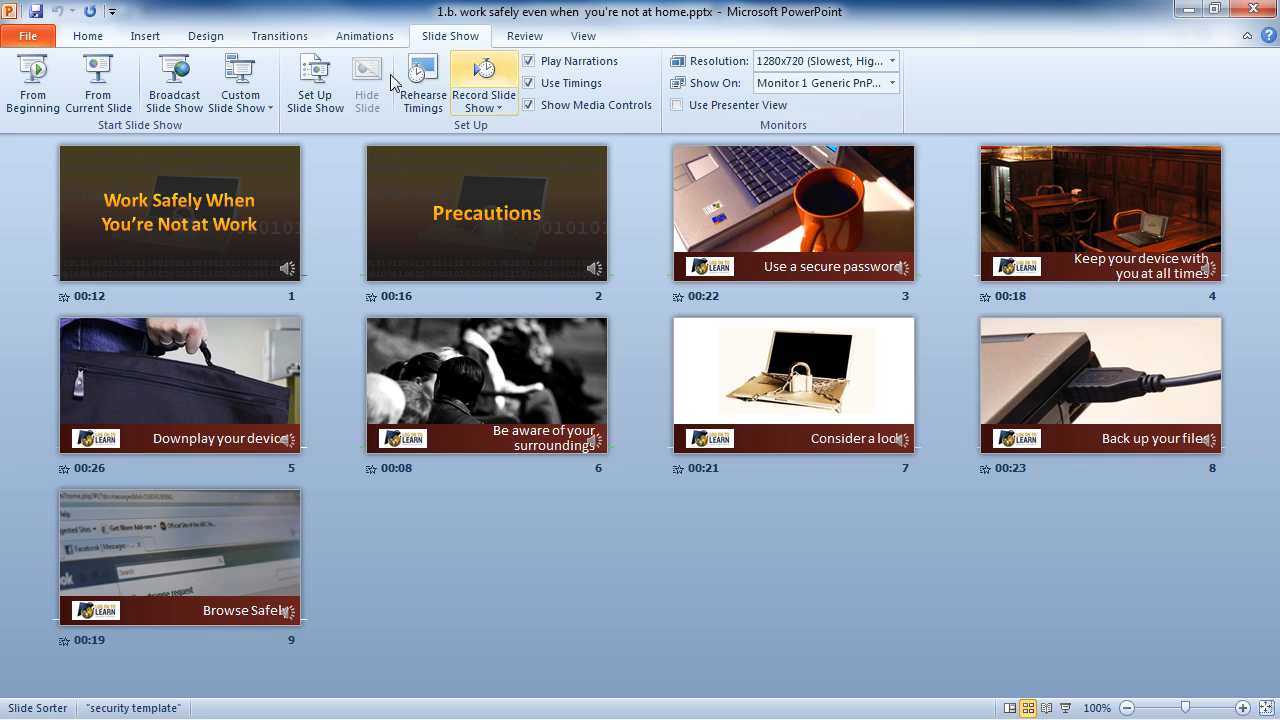
- Reach Create a Video under File > Save & Send, at Internet & DVD quality with recorded timings
{"action": "left_click", "coordinate": [28, 36]}
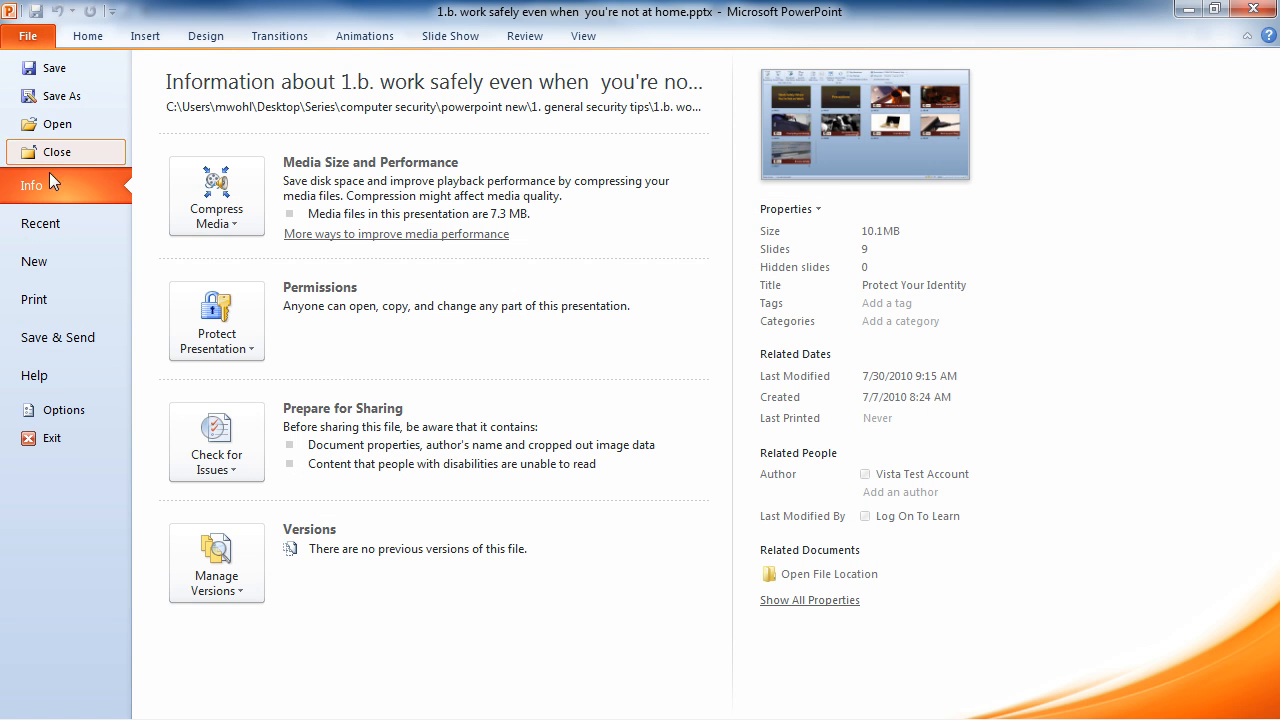
{"action": "left_click", "coordinate": [58, 336]}
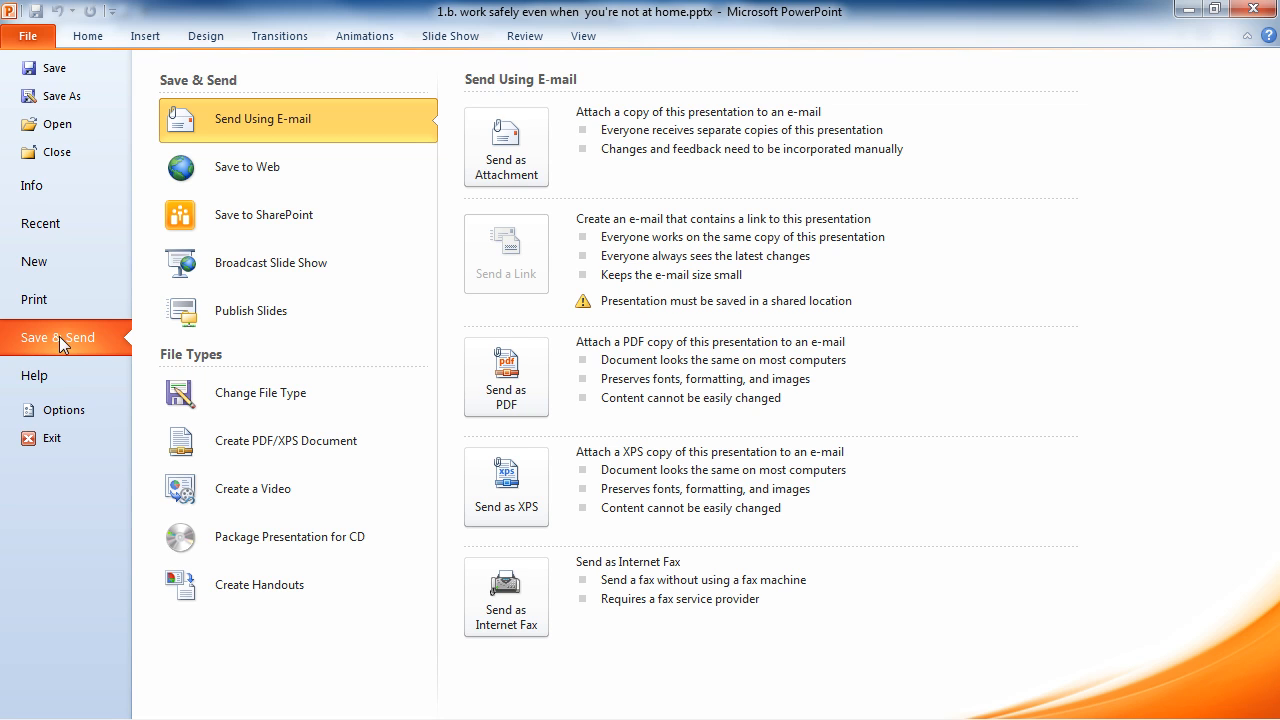
{"action": "left_click", "coordinate": [252, 488]}
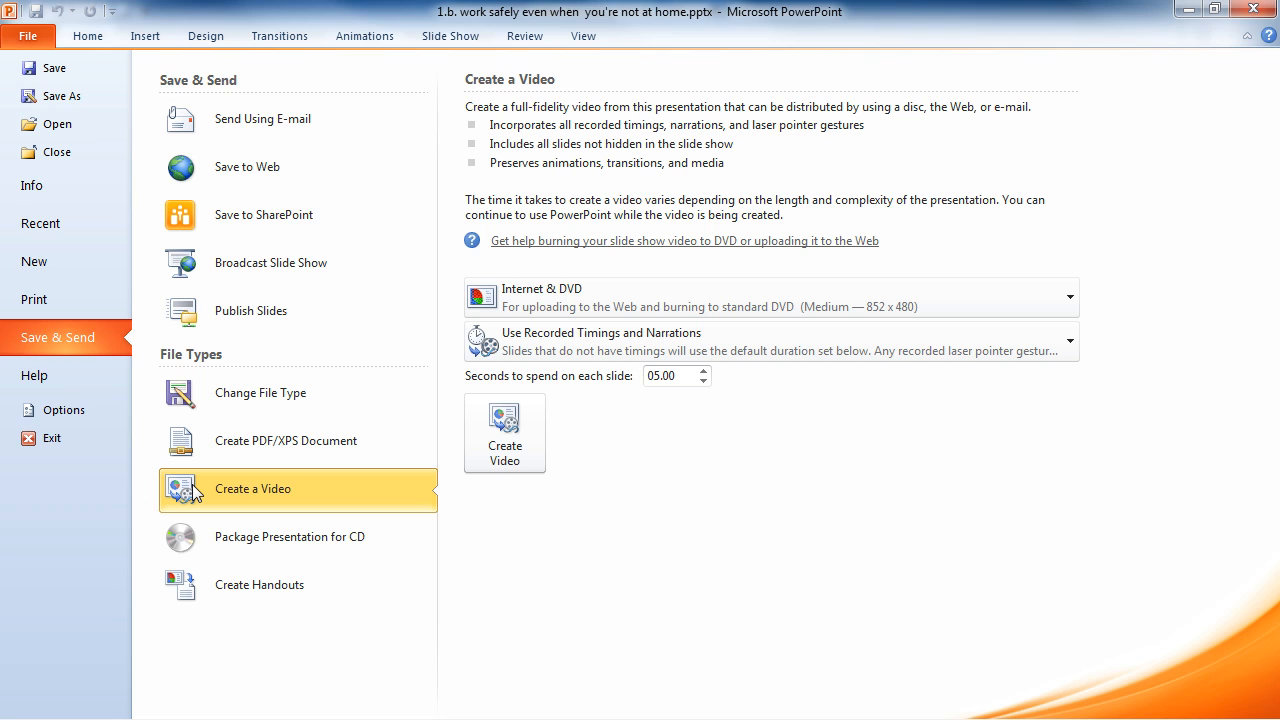
{"action": "left_click", "coordinate": [1068, 296]}
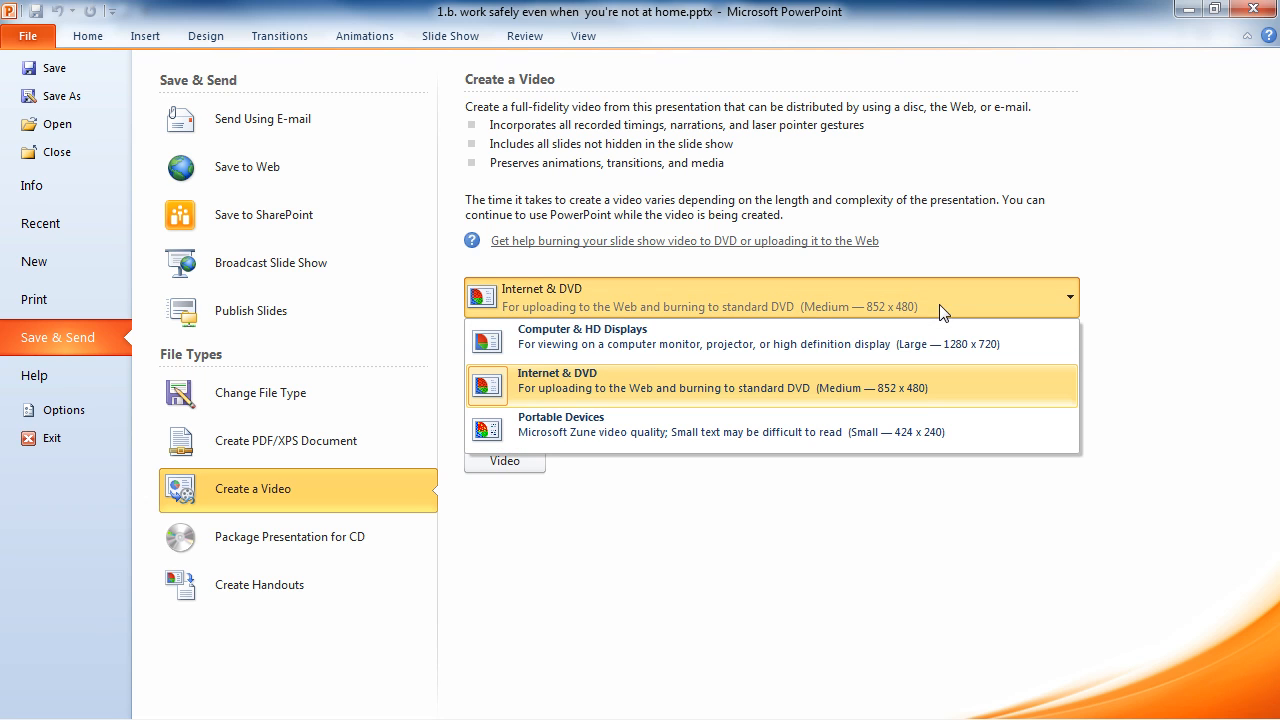
{"action": "mouse_move", "coordinate": [928, 344]}
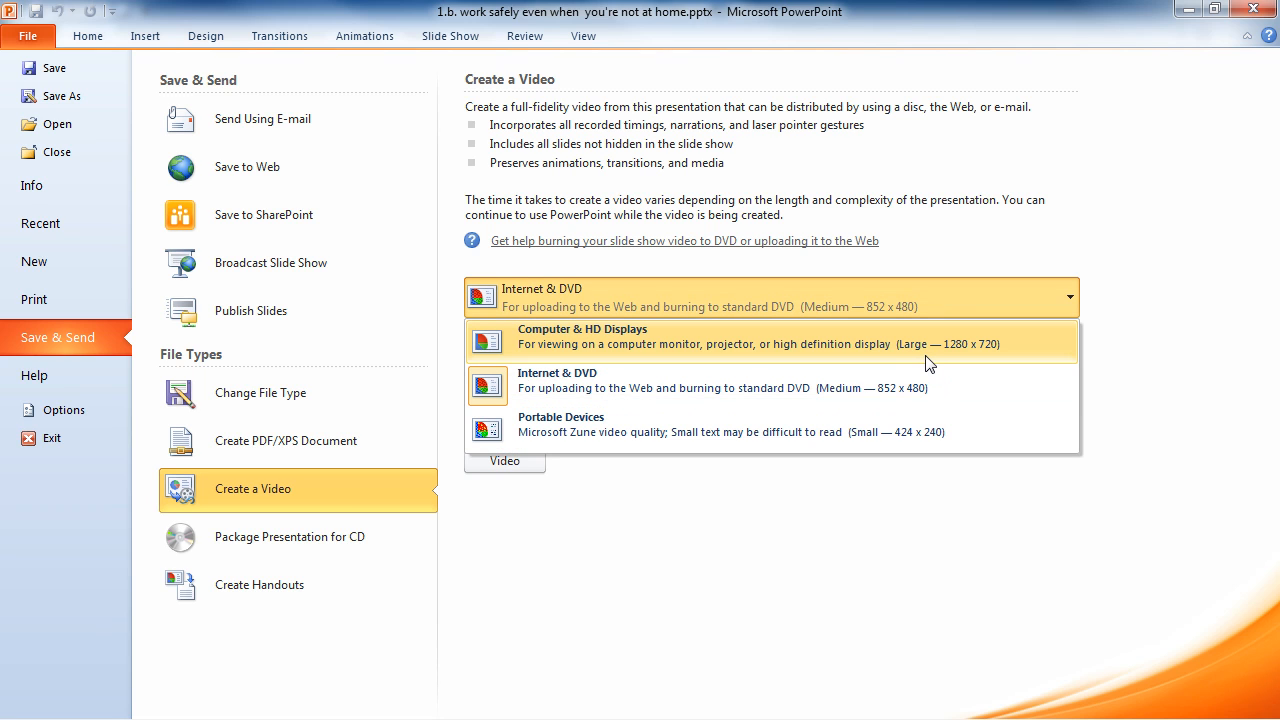
{"action": "mouse_move", "coordinate": [924, 388]}
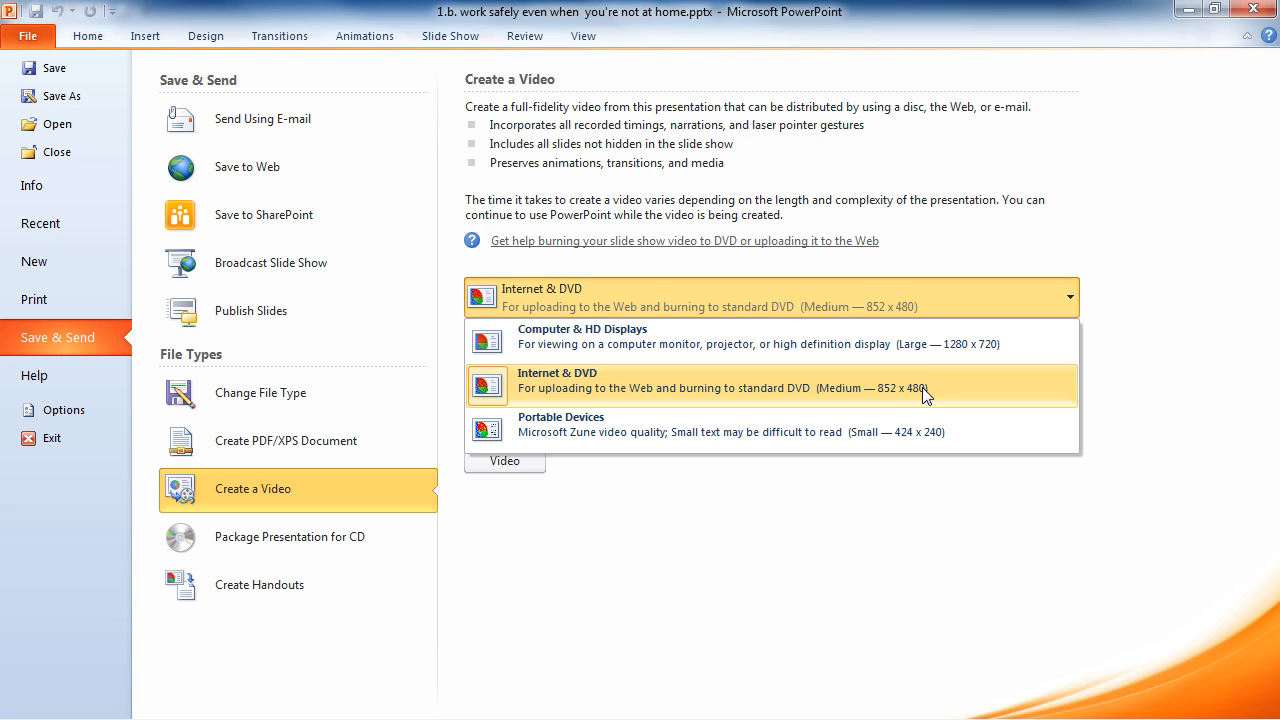
{"action": "mouse_move", "coordinate": [920, 430]}
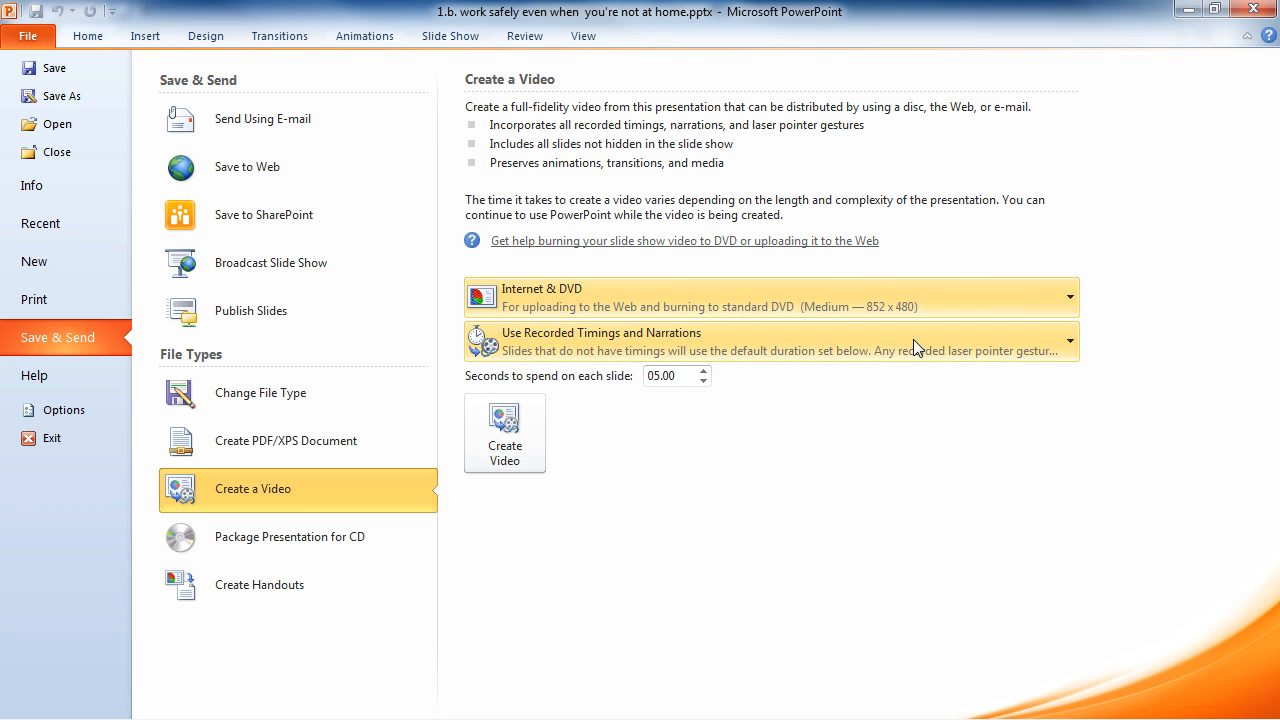
{"action": "left_click", "coordinate": [1068, 340]}
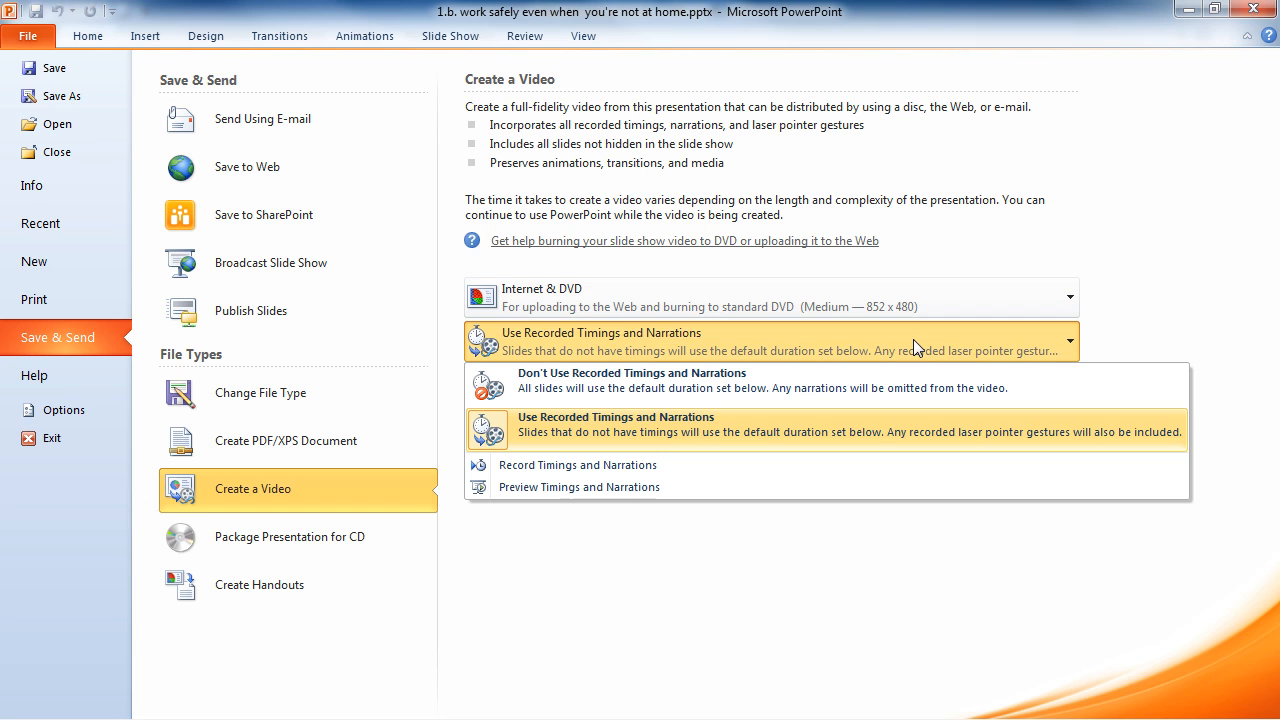
{"action": "mouse_move", "coordinate": [892, 388]}
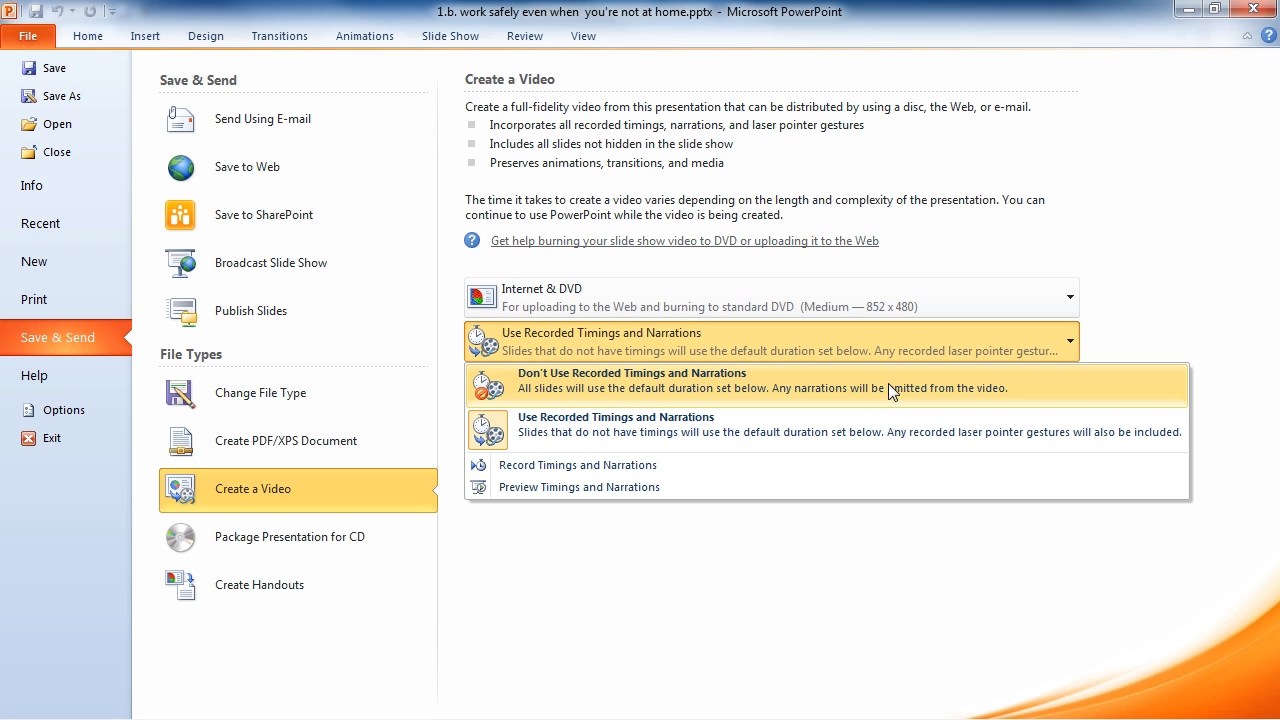
{"action": "left_click", "coordinate": [632, 380]}
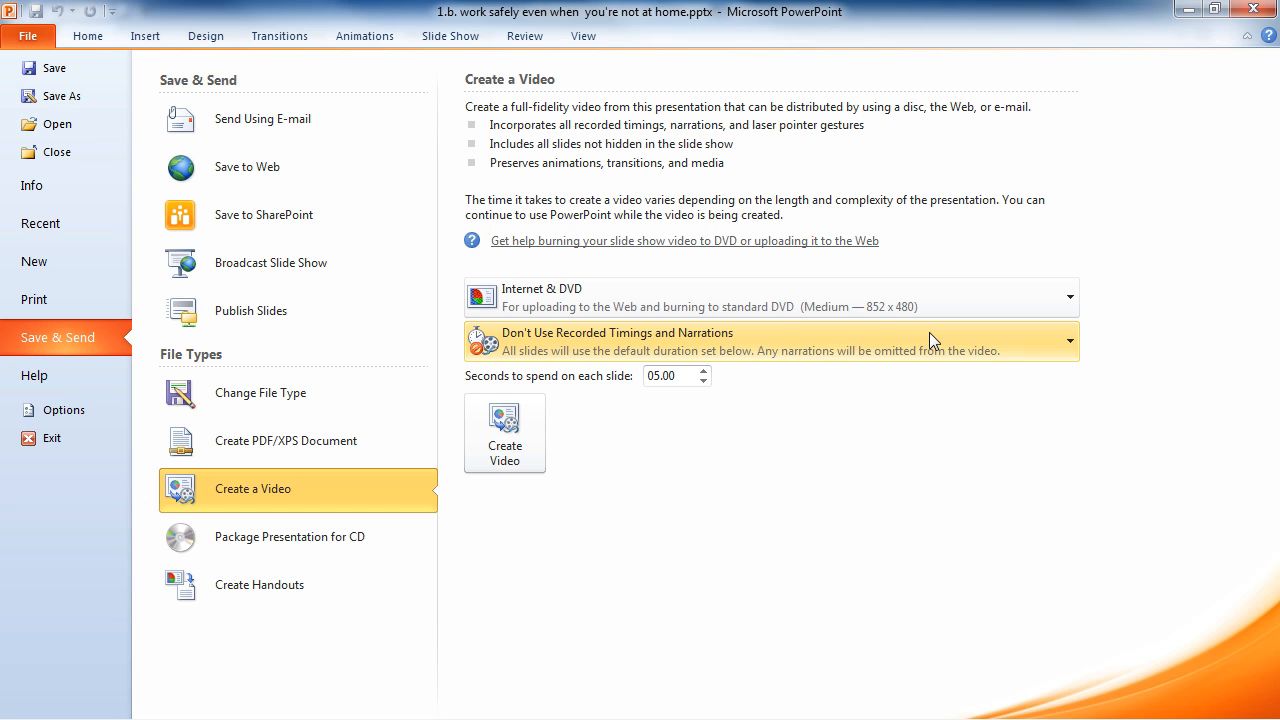
{"action": "left_click", "coordinate": [1068, 340]}
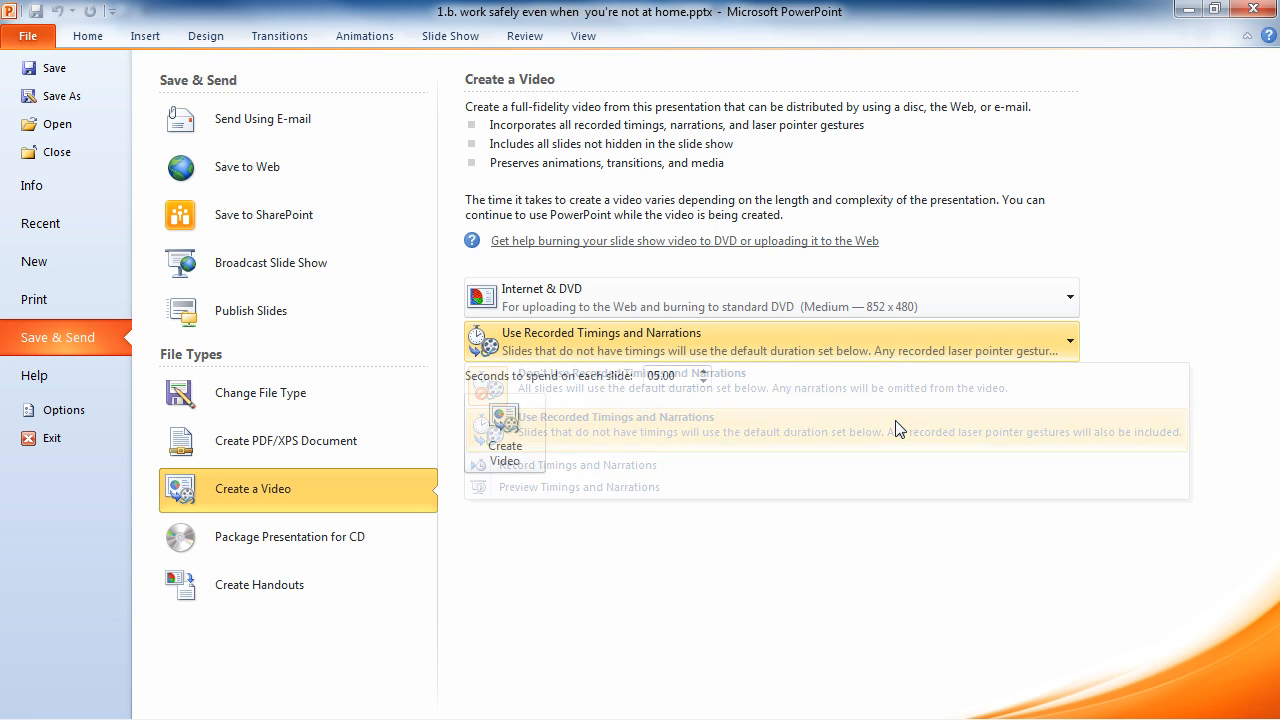
{"action": "left_click", "coordinate": [616, 416]}
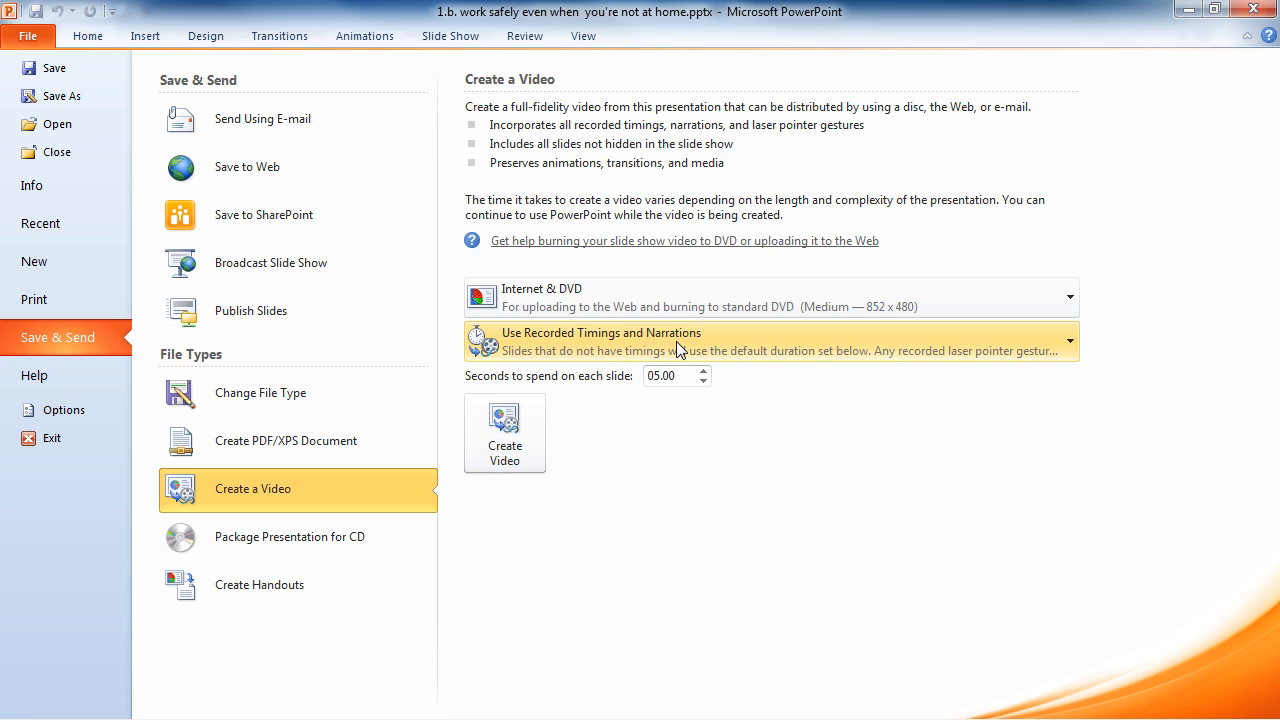
- Create the video as a Windows Media Video file saved in the Documents library
{"action": "left_click", "coordinate": [504, 452]}
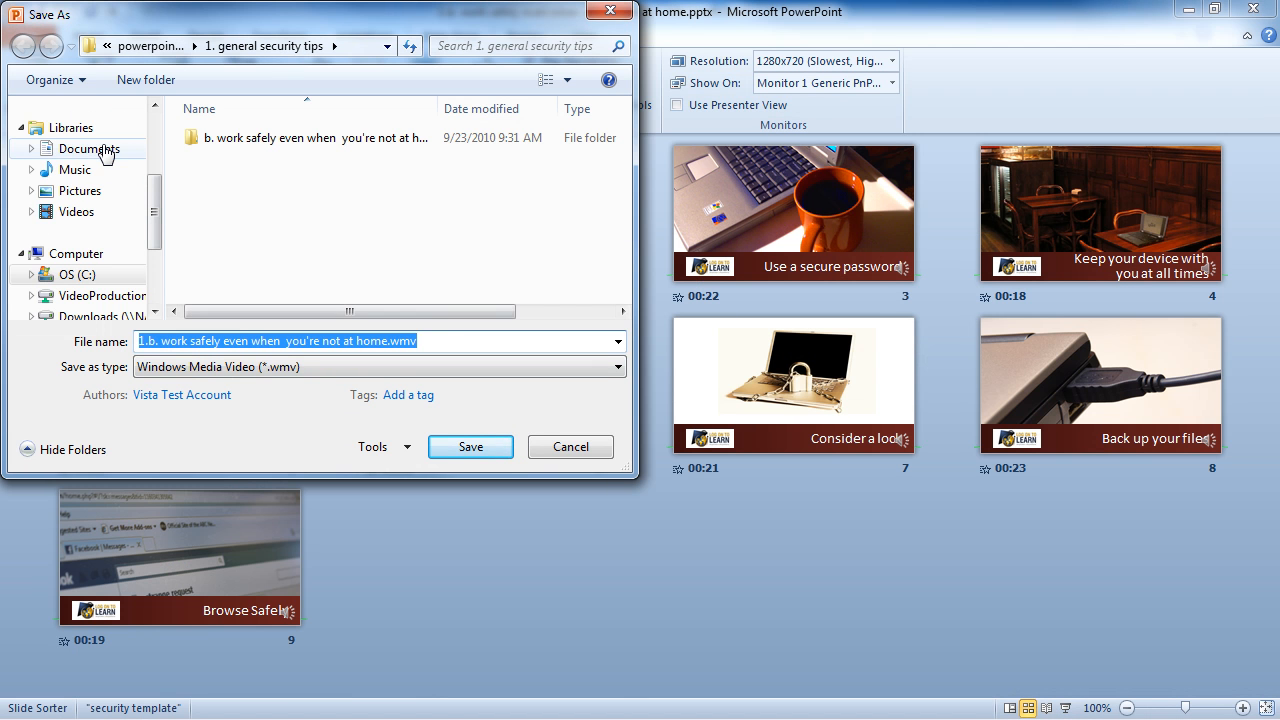
{"action": "left_click", "coordinate": [88, 148]}
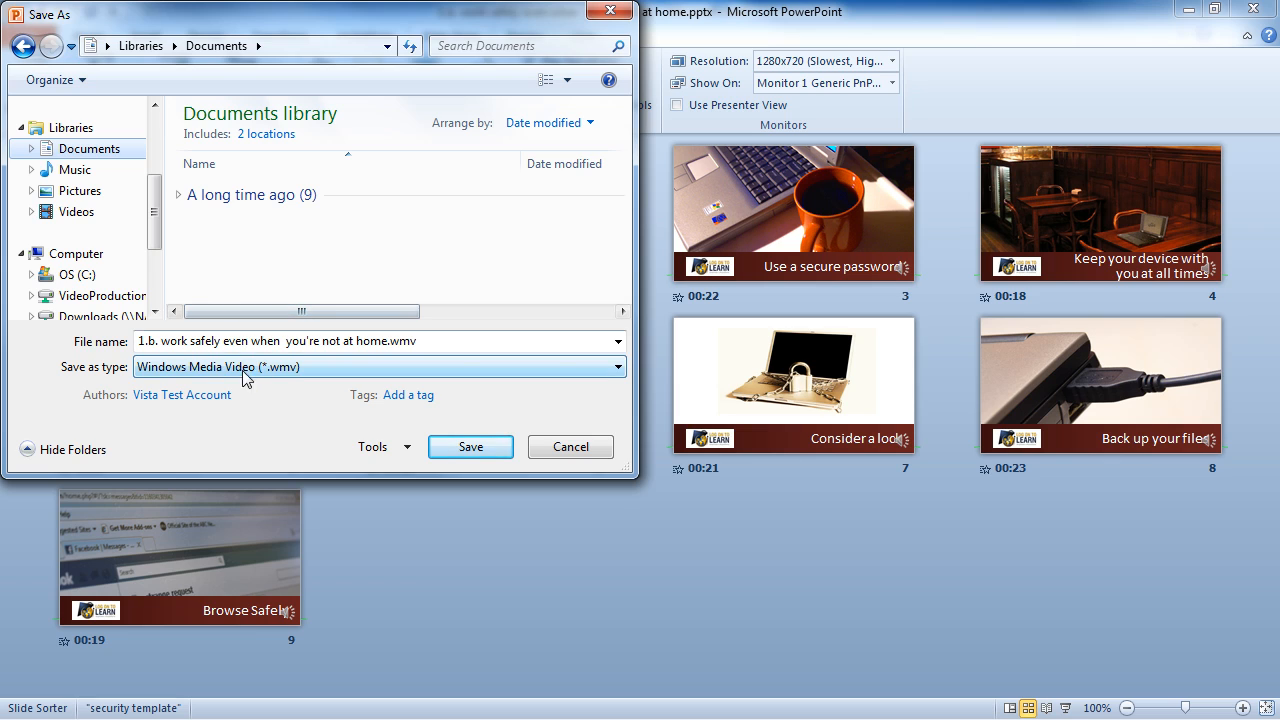
{"action": "mouse_move", "coordinate": [268, 378]}
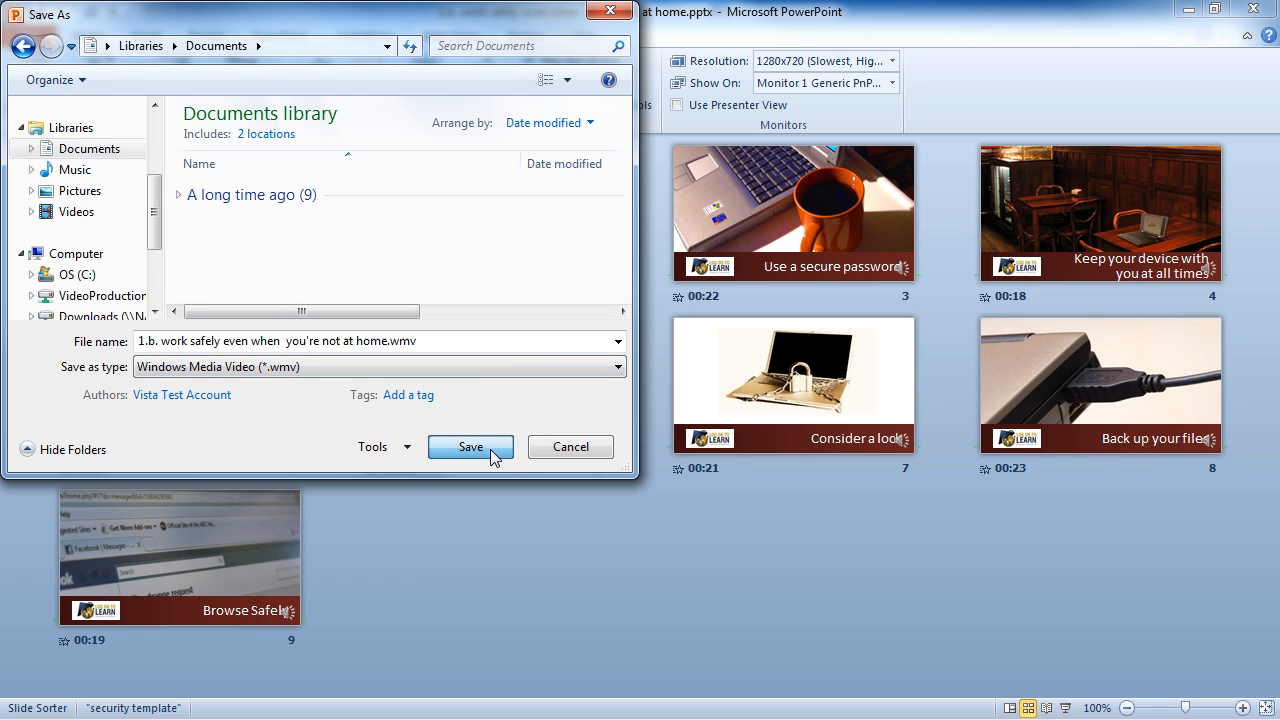
{"action": "left_click", "coordinate": [470, 446]}
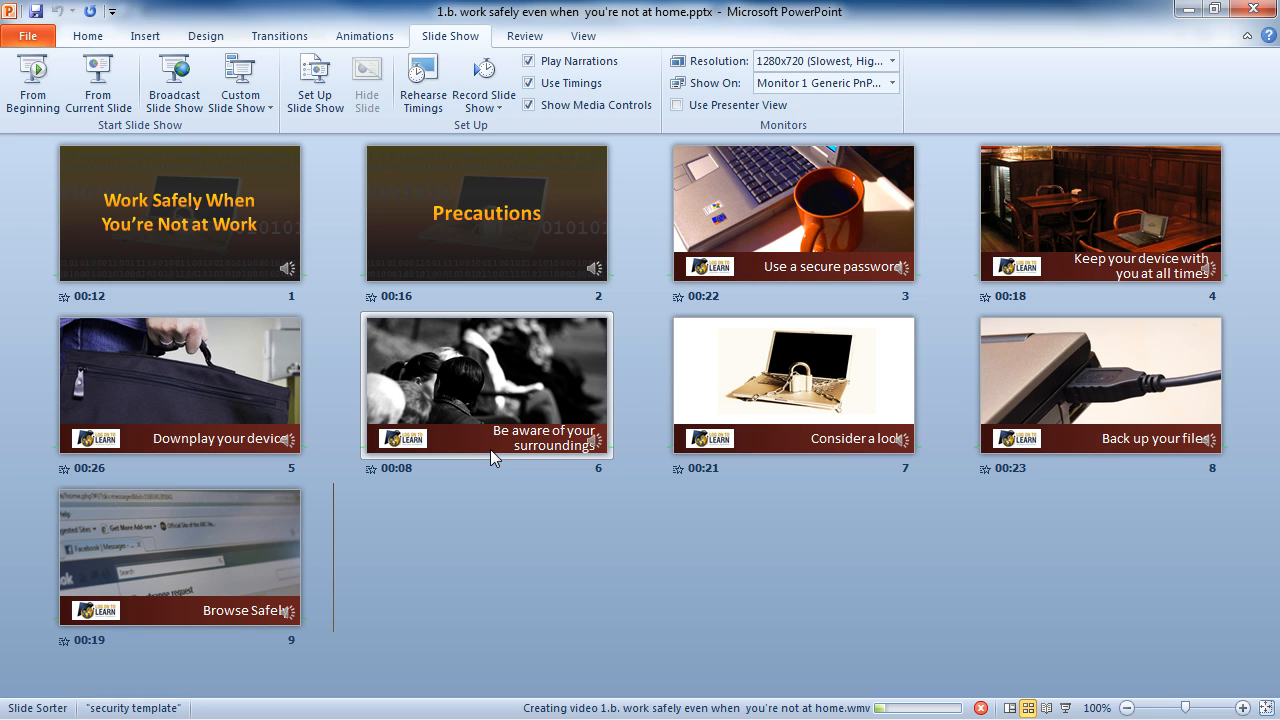
{"action": "mouse_move", "coordinate": [496, 458]}
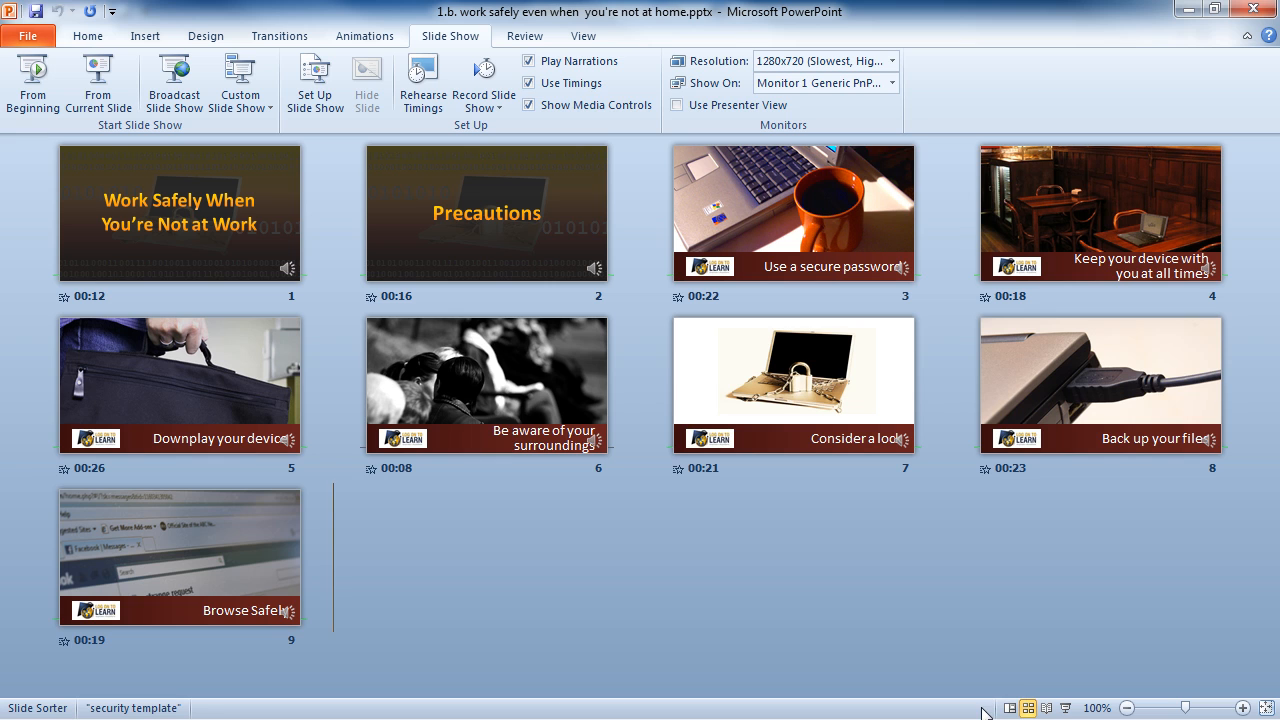
{"action": "mouse_move", "coordinate": [1200, 10]}
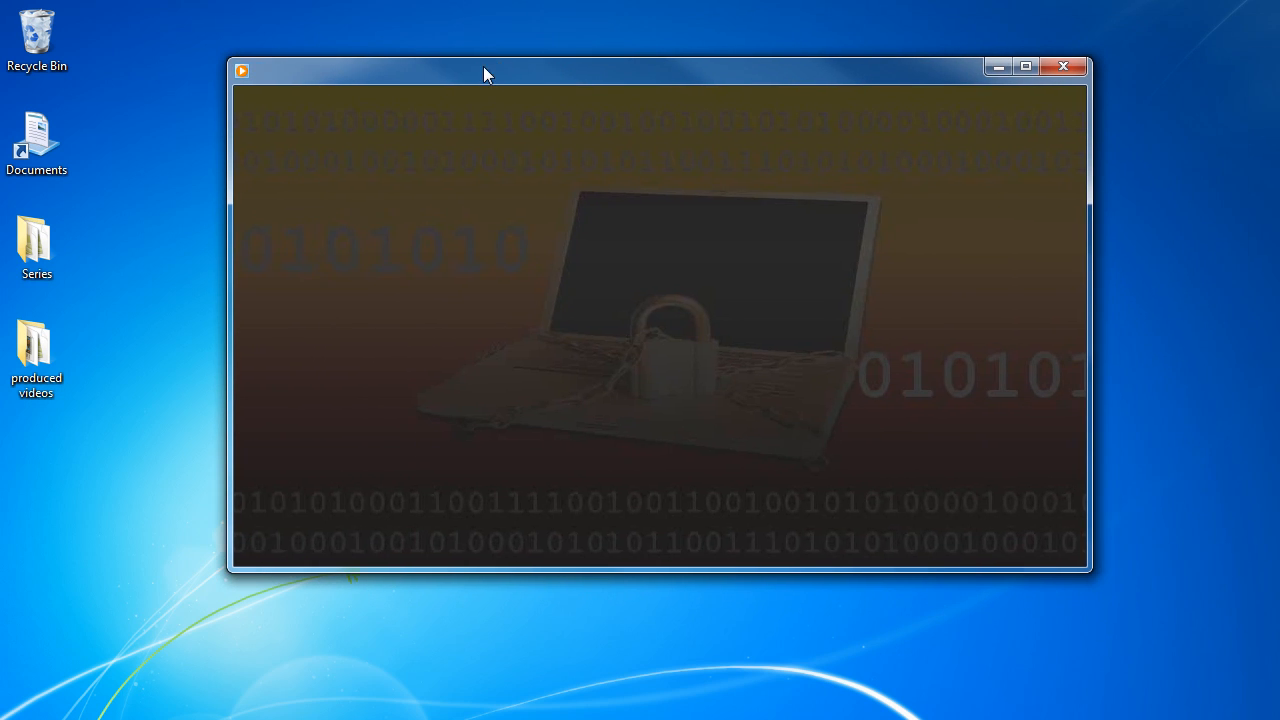
- Play the exported .wmv in Windows Media Player, pause it, and close the player
{"action": "left_click", "coordinate": [658, 320]}
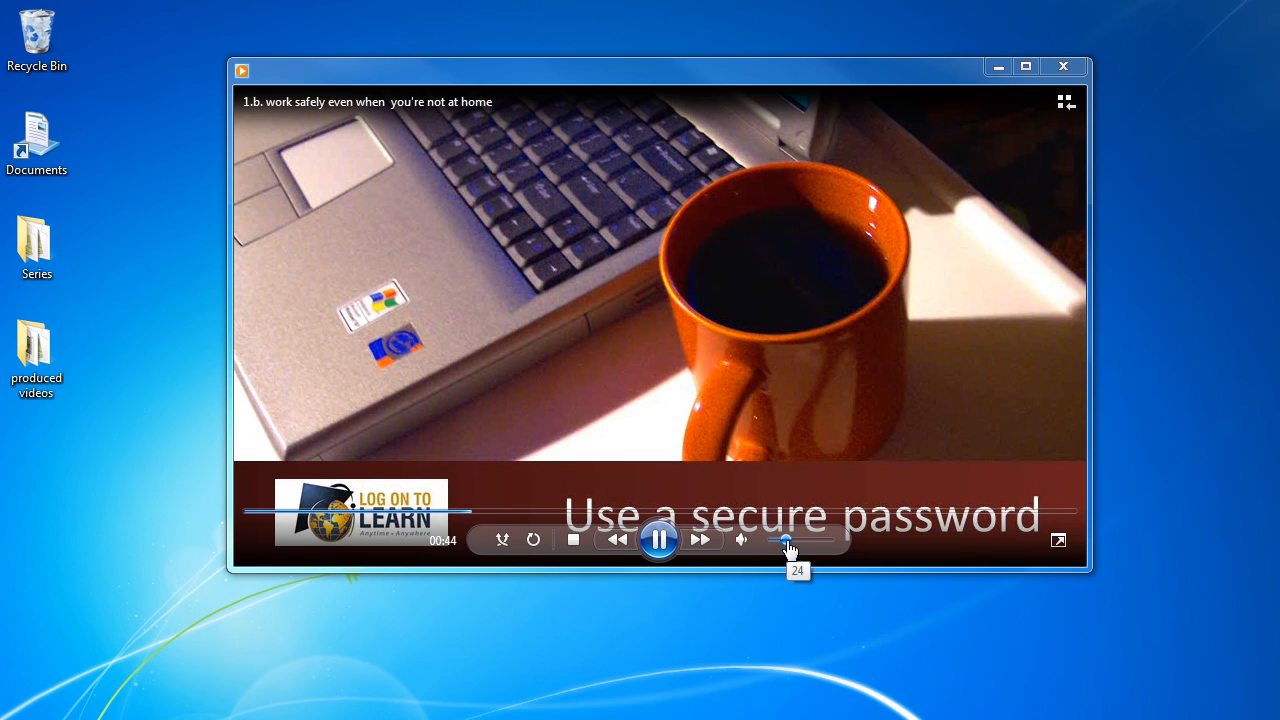
{"action": "left_click", "coordinate": [660, 540]}
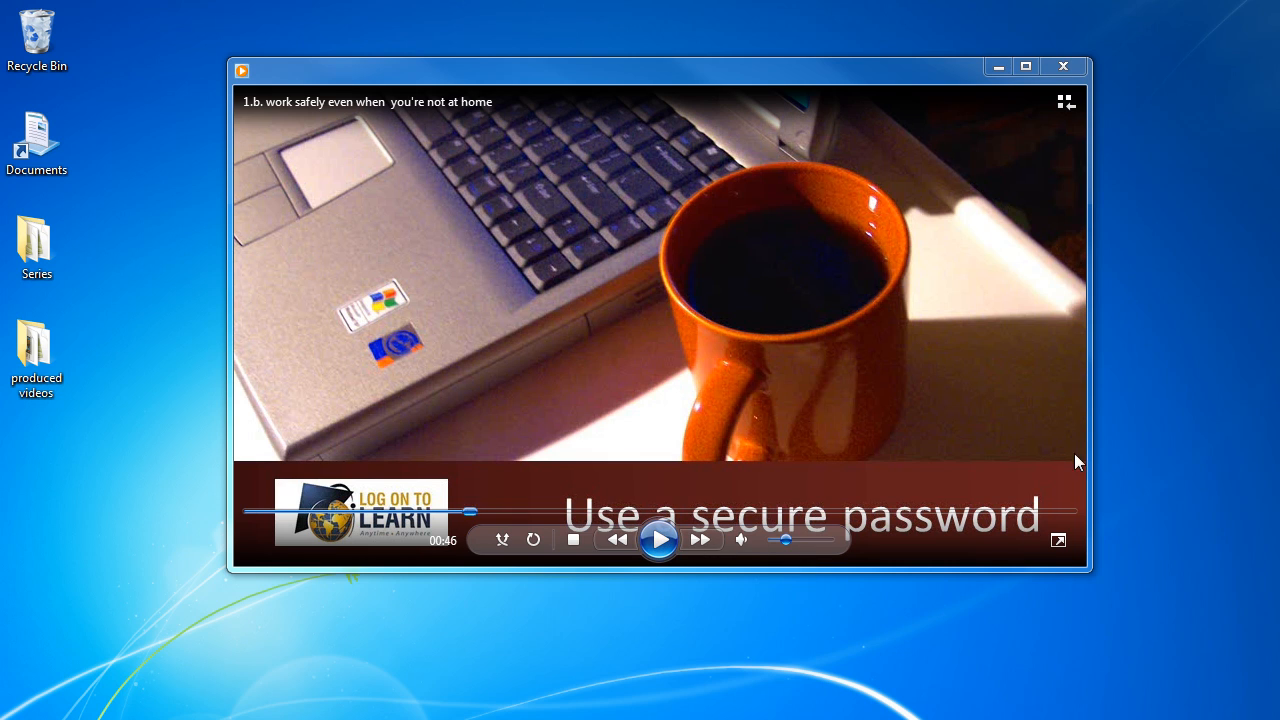
{"action": "left_click", "coordinate": [1064, 68]}
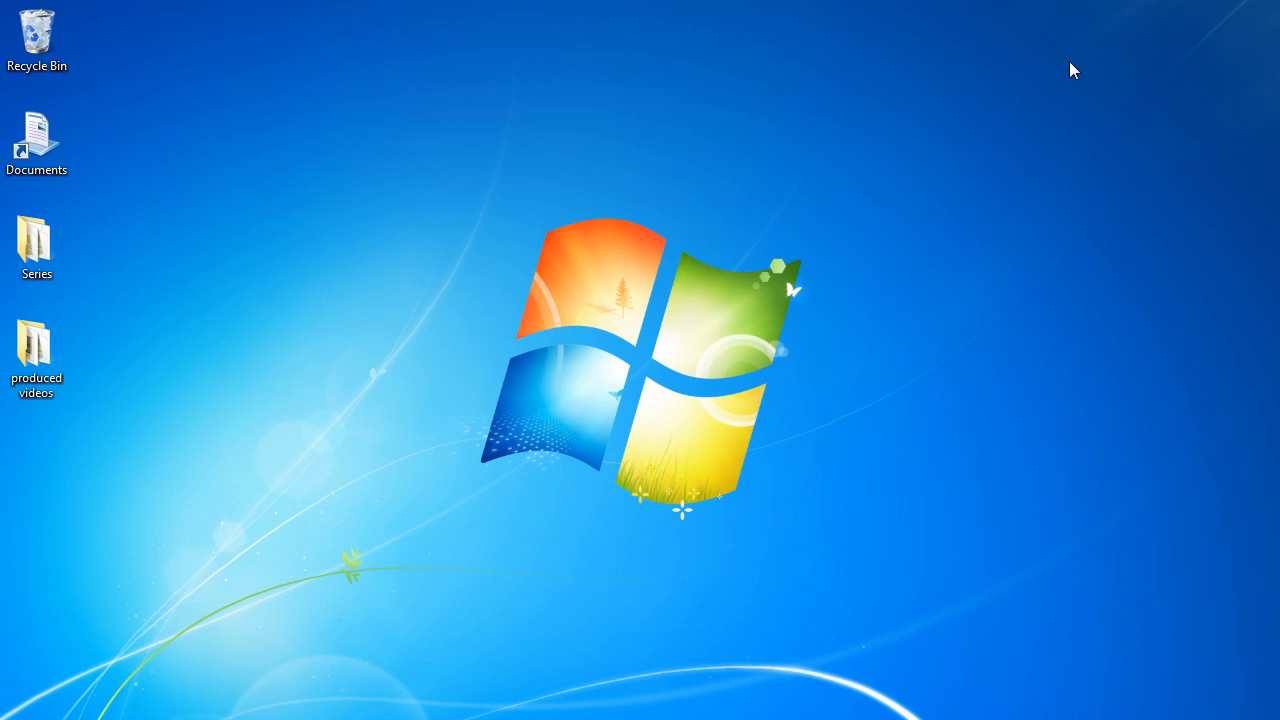